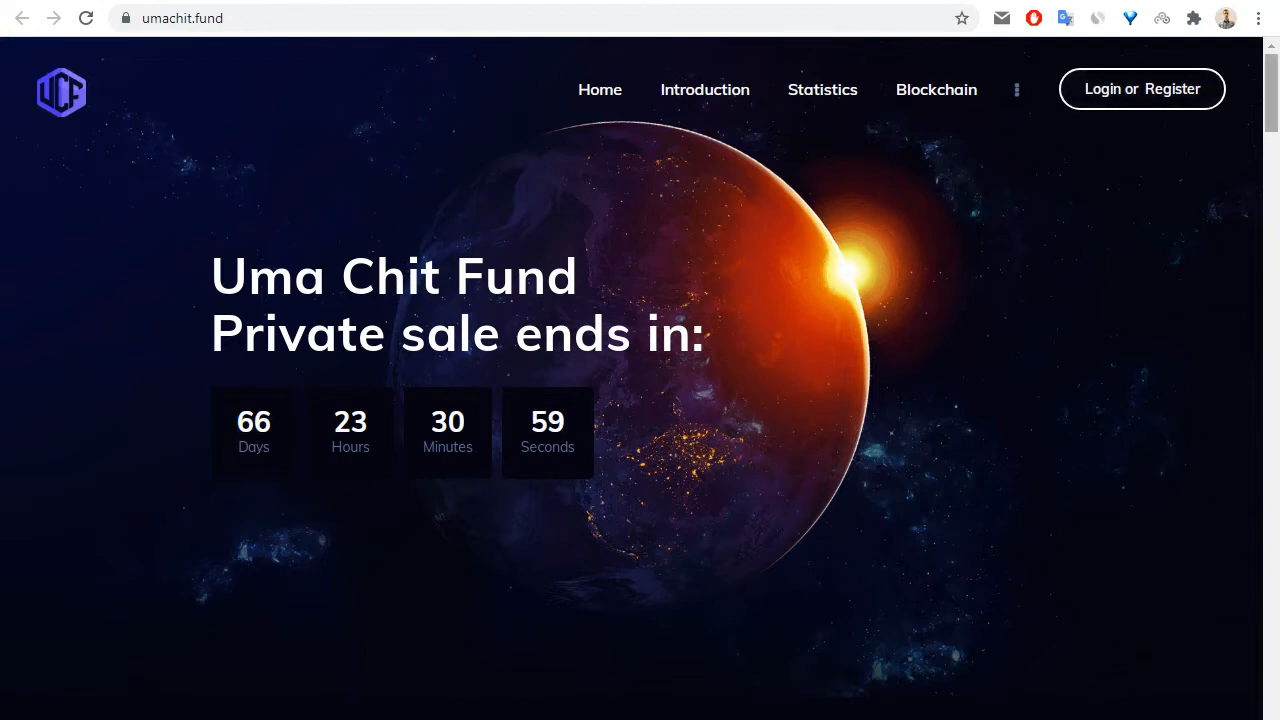
Scroll past the countdown hero to the Introduction section with its Whitepaper button.
{"action": "scroll", "scroll_direction": "down", "scroll_amount": 3}
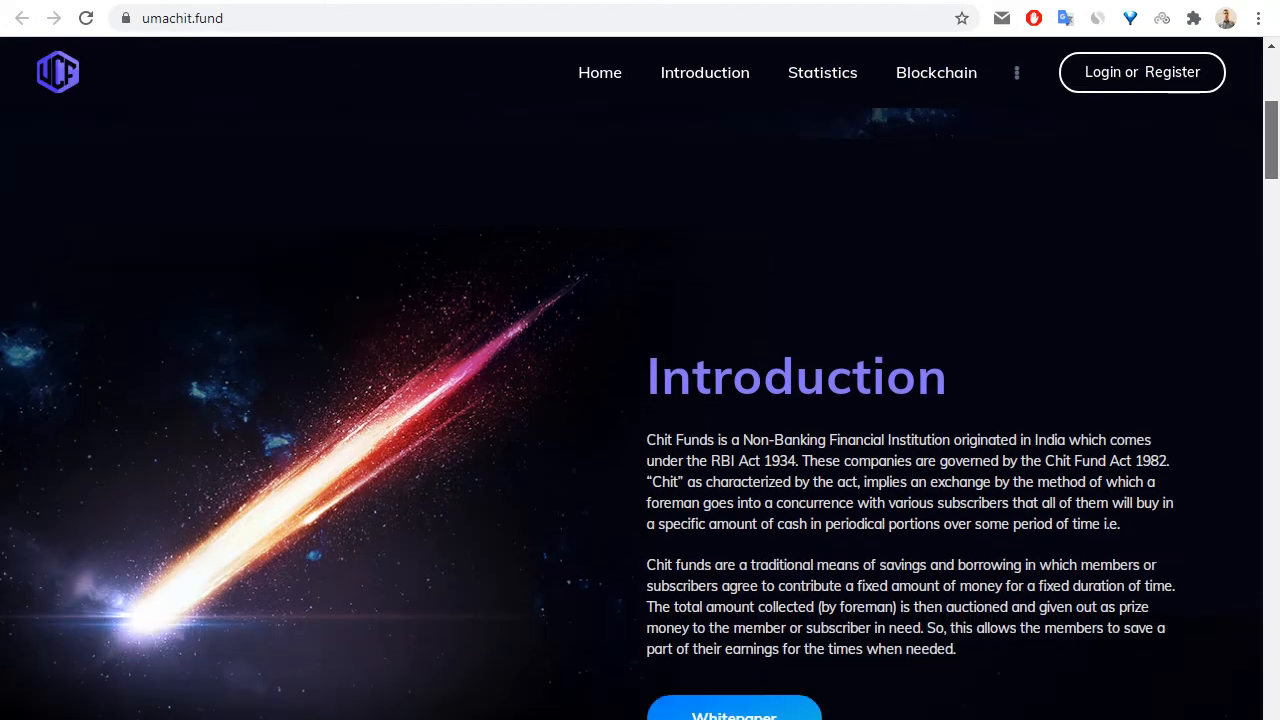
{"action": "scroll", "scroll_direction": "down", "scroll_amount": 3}
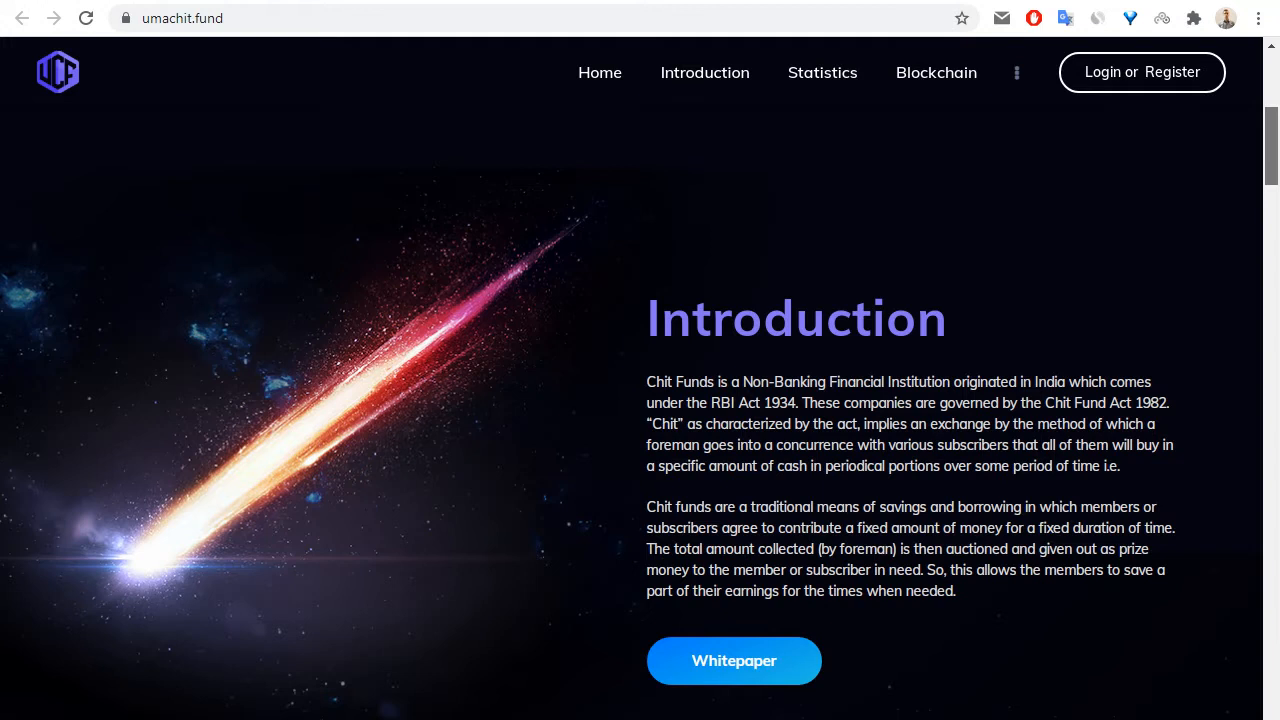
{"action": "scroll", "scroll_direction": "down", "scroll_amount": 3}
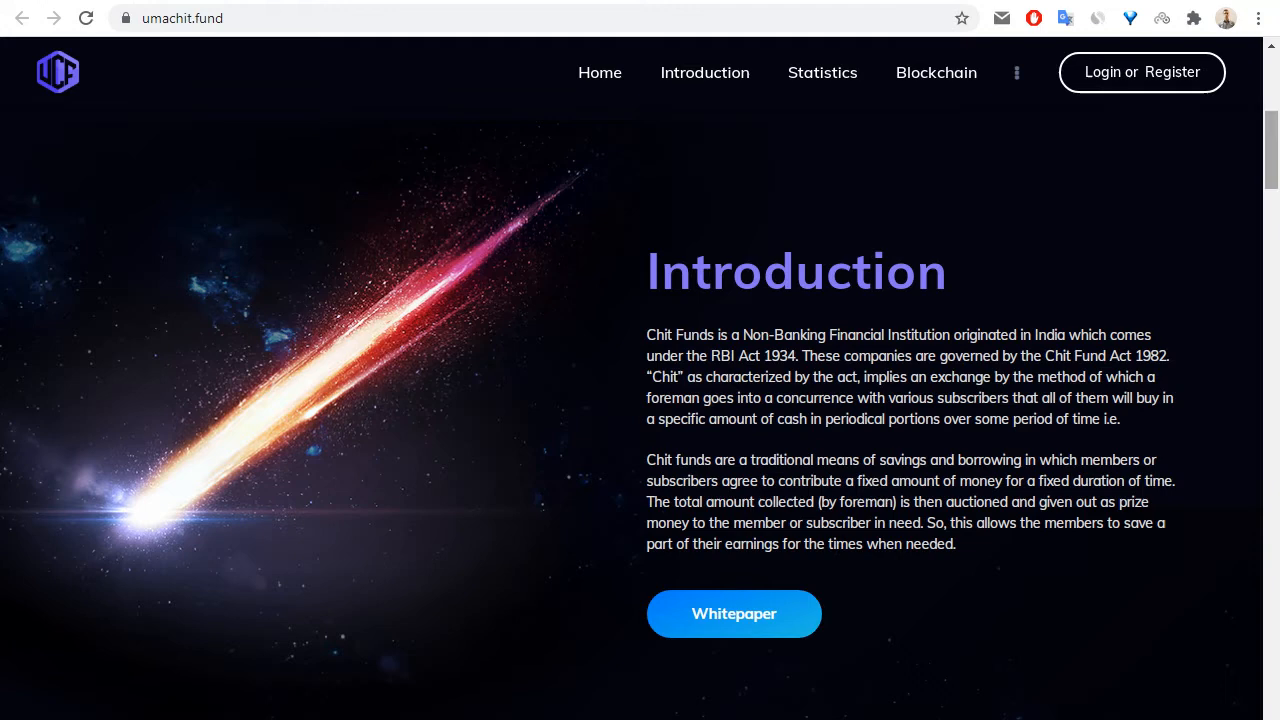
{"action": "mouse_move", "coordinate": [734, 614]}
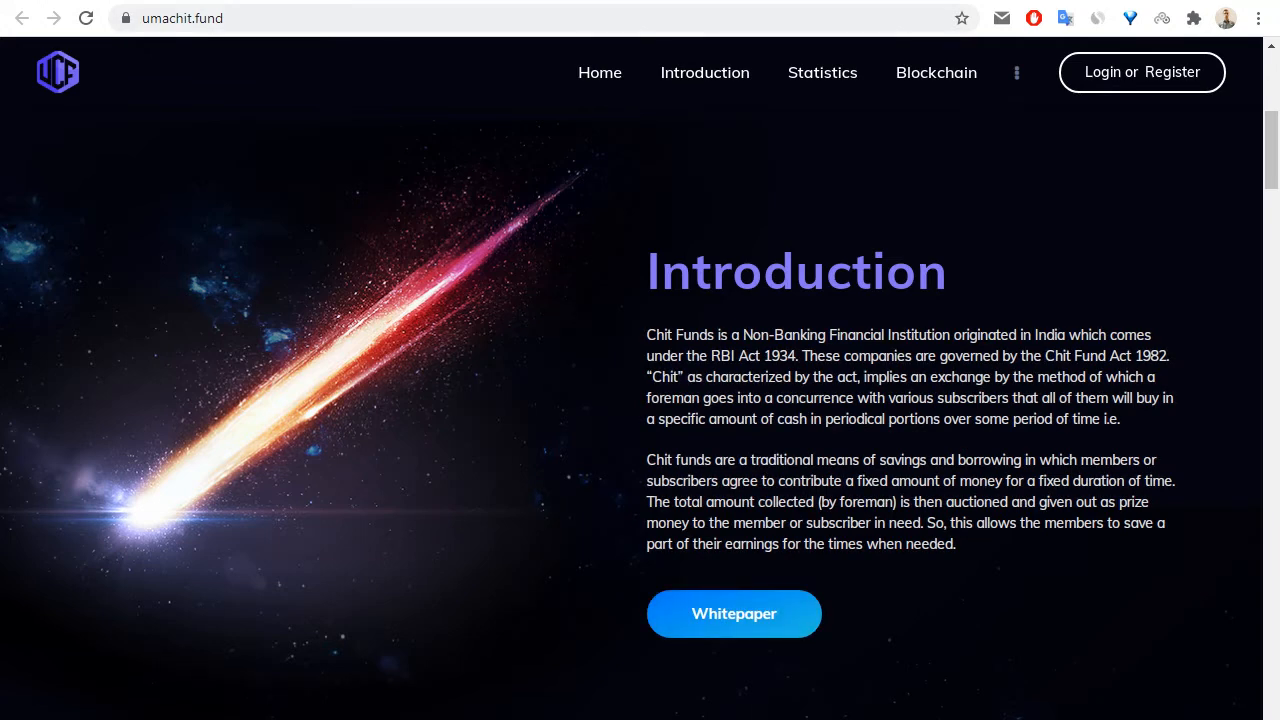
{"action": "left_click", "coordinate": [734, 612]}
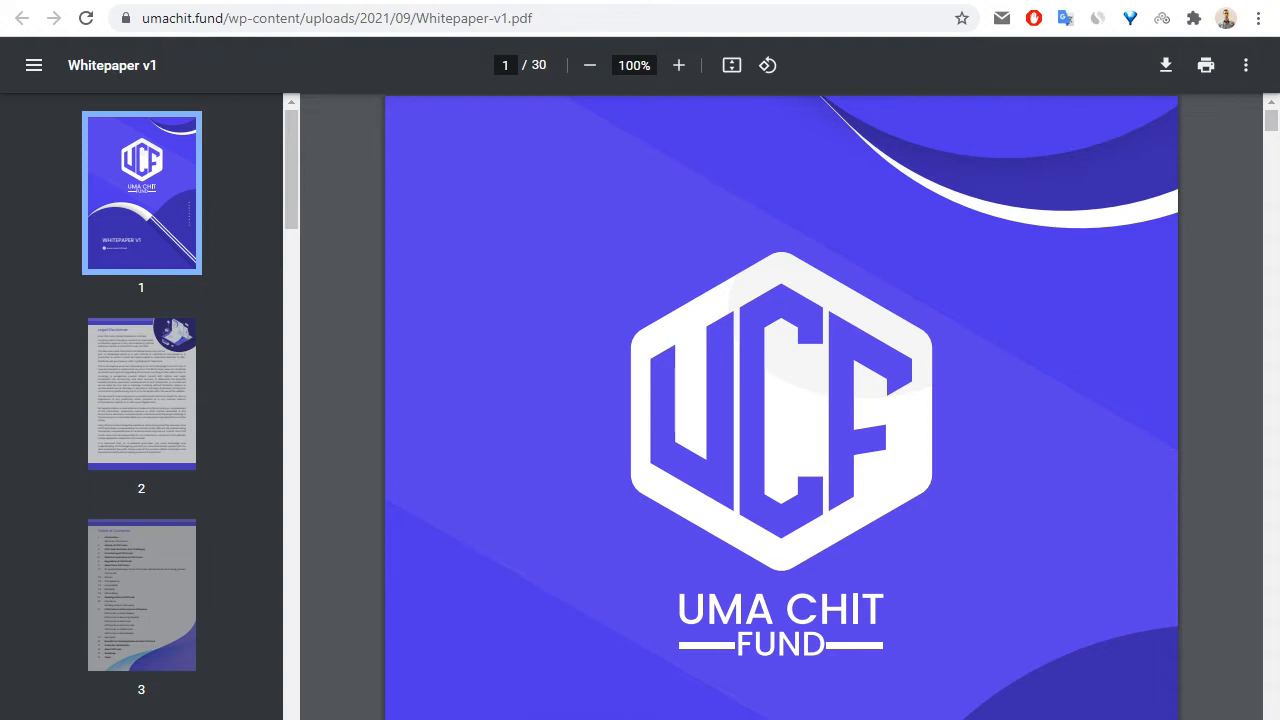
{"action": "left_click", "coordinate": [140, 596]}
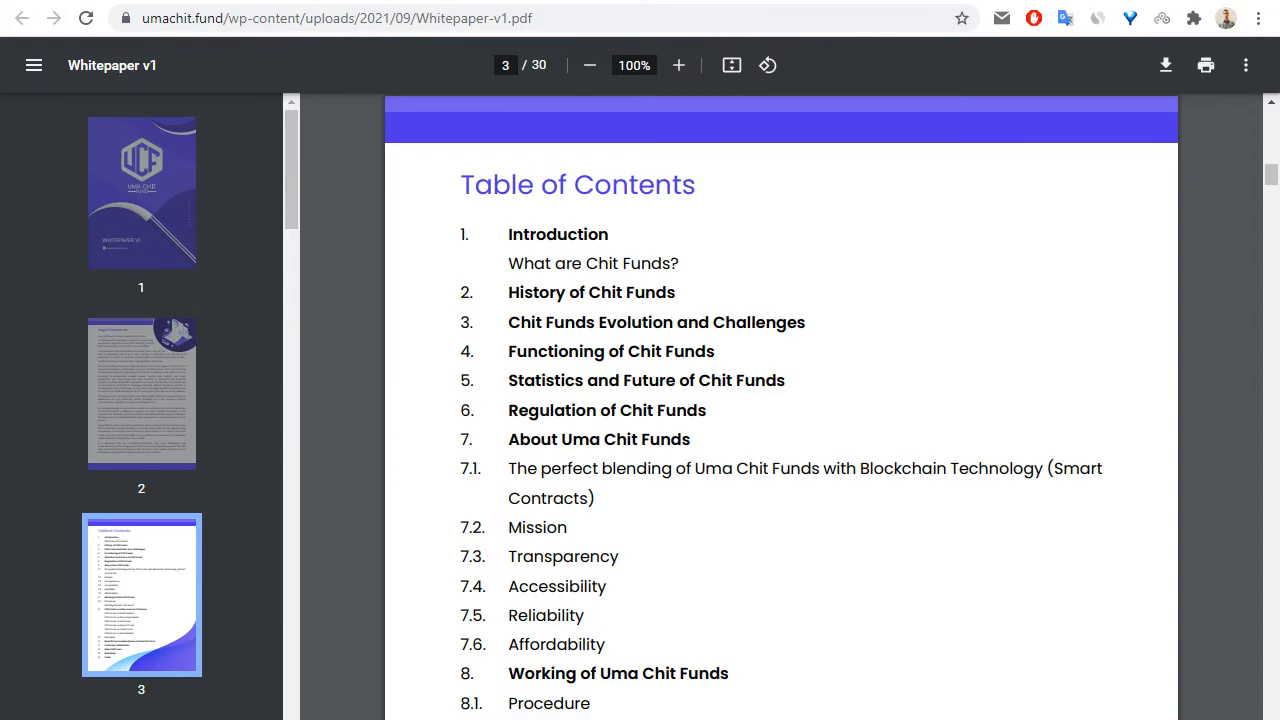
{"action": "scroll", "scroll_direction": "down", "scroll_amount": 3}
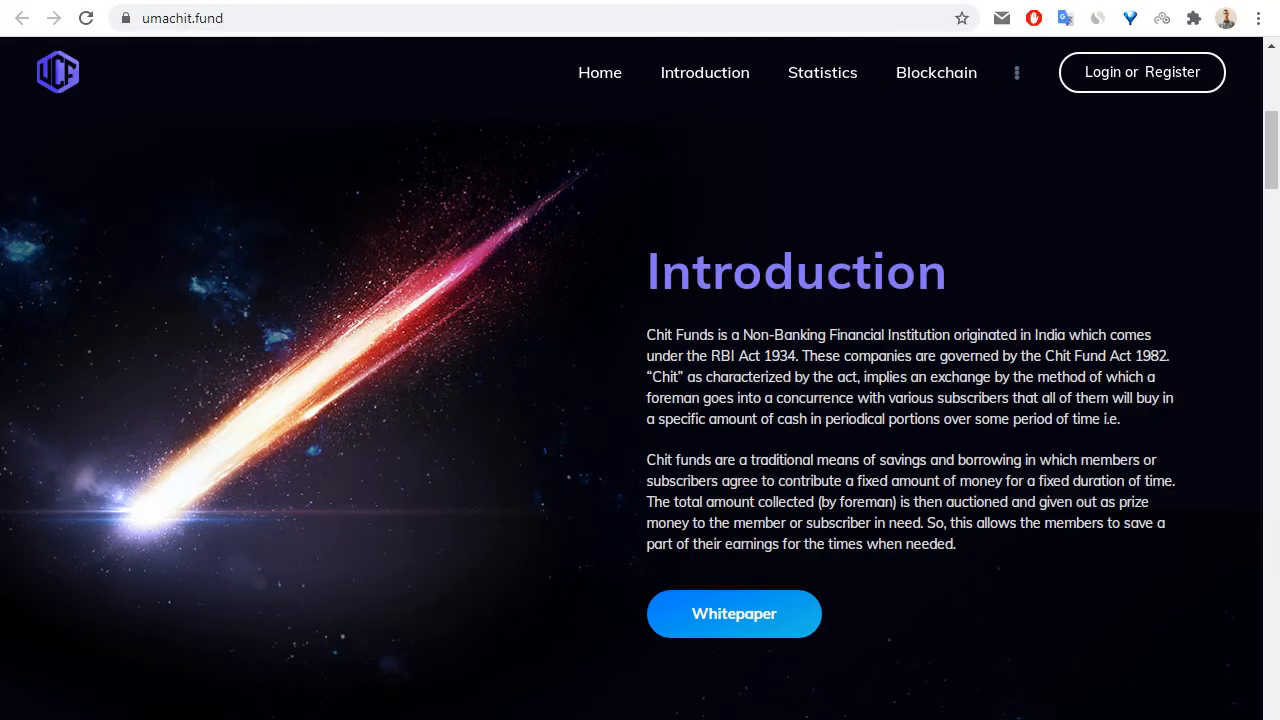
Scroll through the private sale bonuses, statistics chart and blockchain text to Customer satisfaction.
{"action": "scroll", "scroll_direction": "down", "scroll_amount": 3}
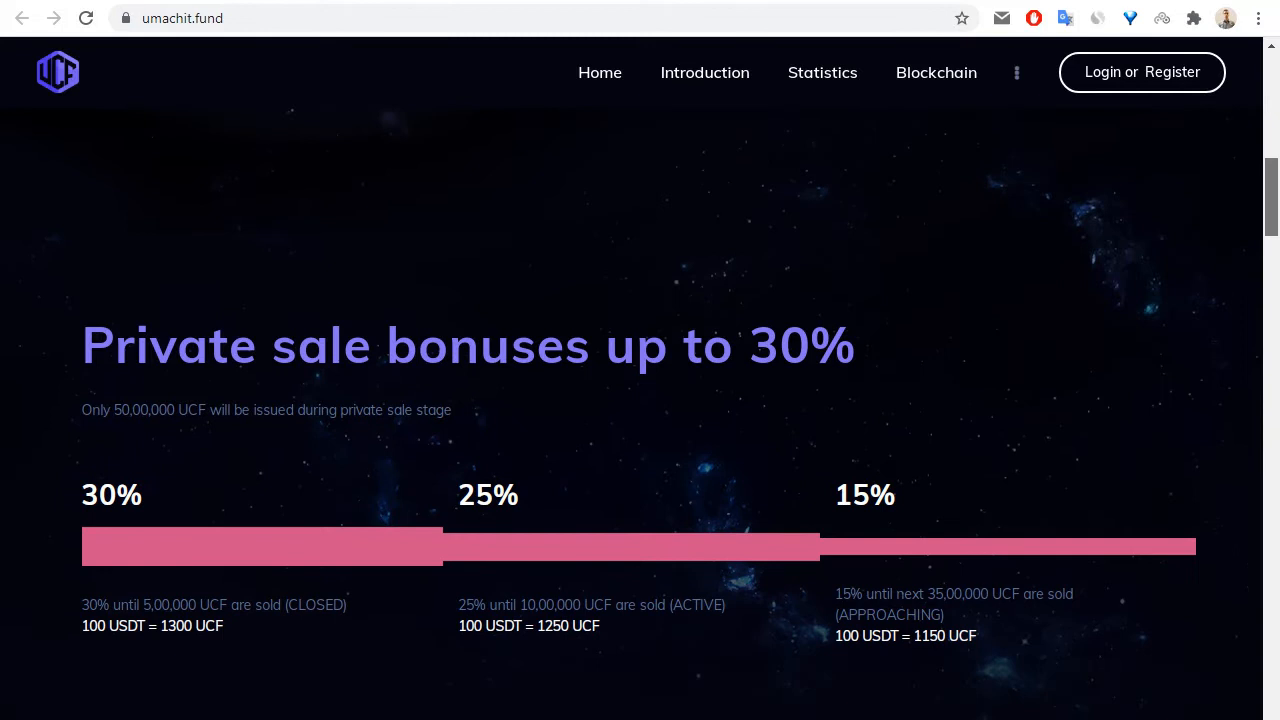
{"action": "scroll", "scroll_direction": "down", "scroll_amount": 3}
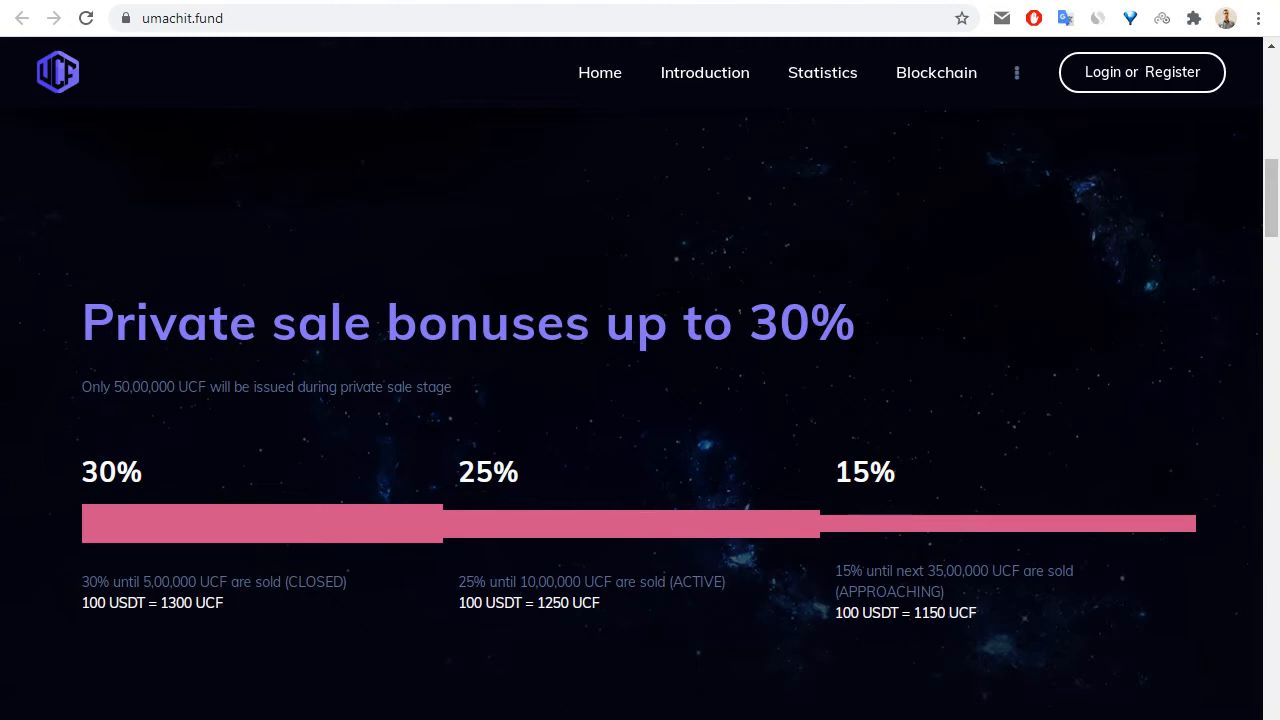
{"action": "scroll", "scroll_direction": "down", "scroll_amount": 3}
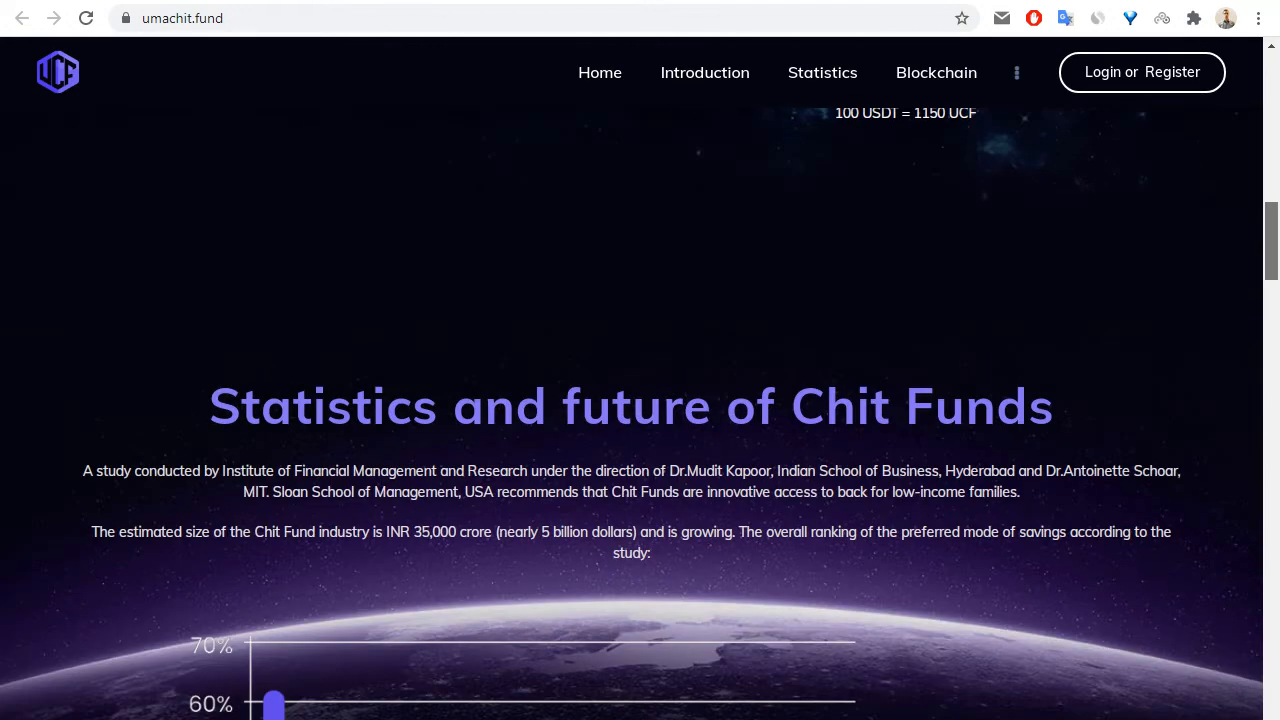
{"action": "scroll", "scroll_direction": "down", "scroll_amount": 3}
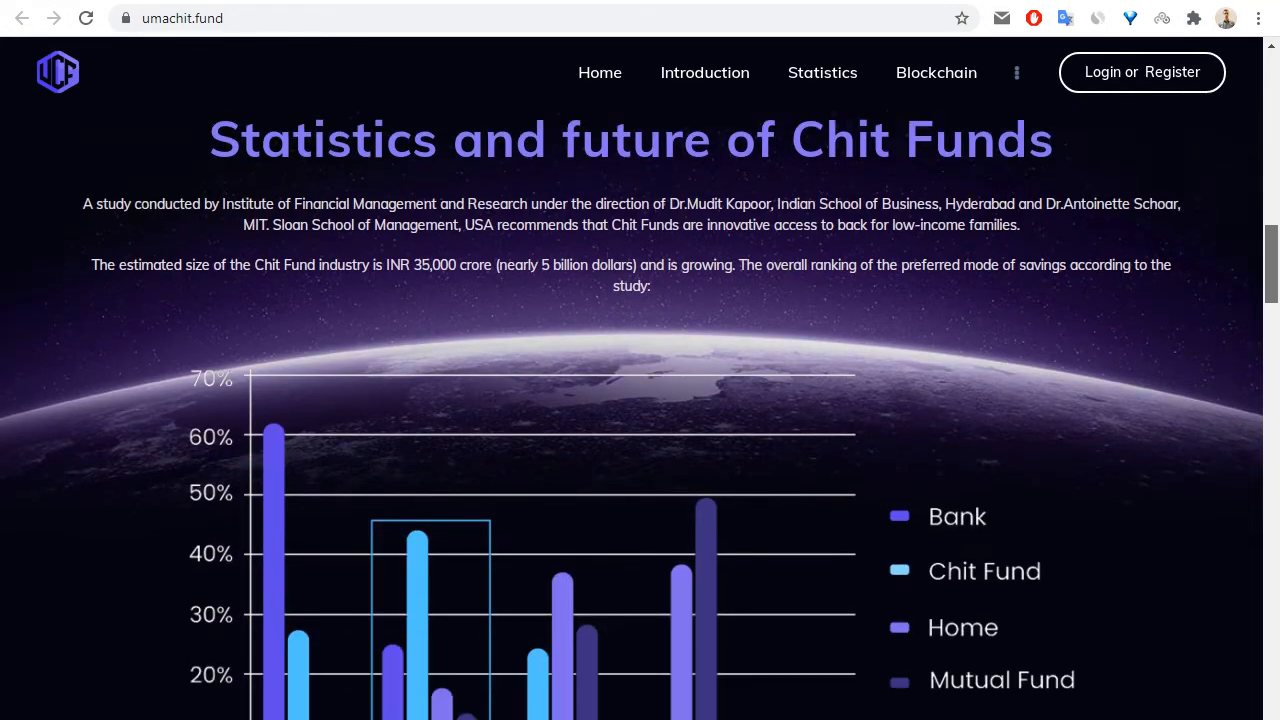
{"action": "scroll", "scroll_direction": "down", "scroll_amount": 3}
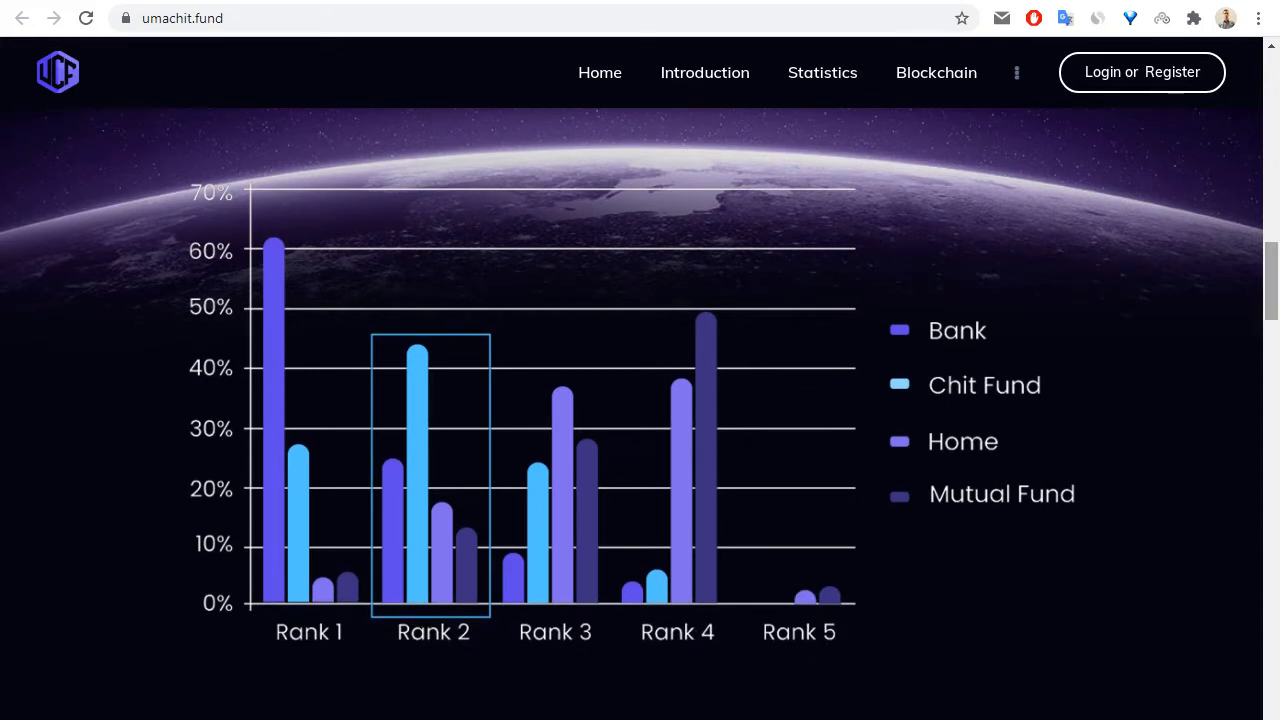
{"action": "scroll", "scroll_direction": "down", "scroll_amount": 3}
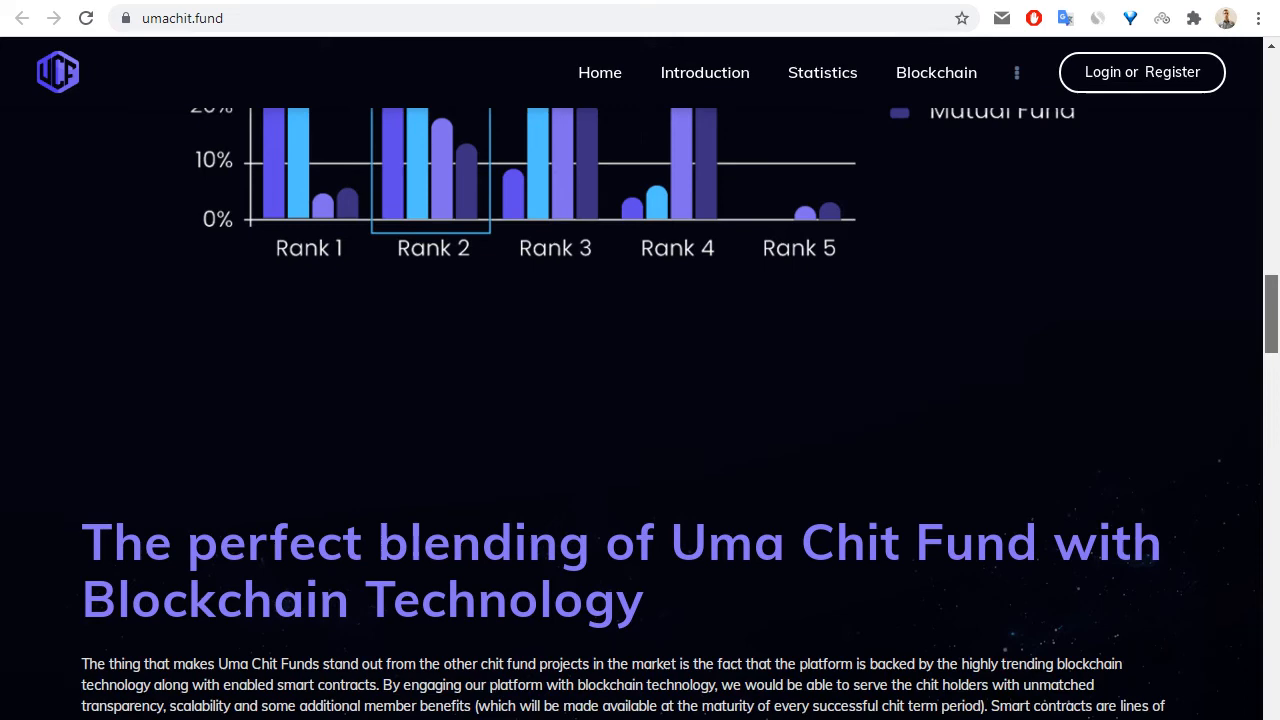
{"action": "scroll", "scroll_direction": "down", "scroll_amount": 3}
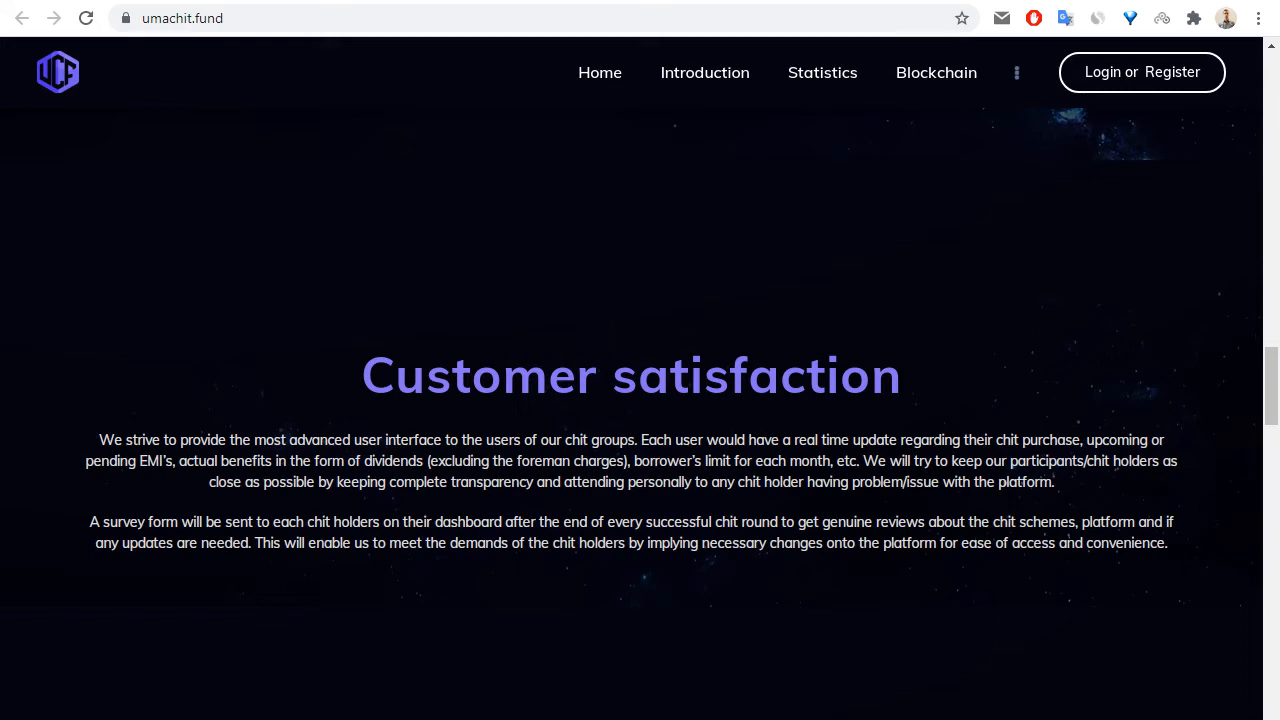
Scroll through the About UCF token details and token distribution charts.
{"action": "scroll", "scroll_direction": "down", "scroll_amount": 3}
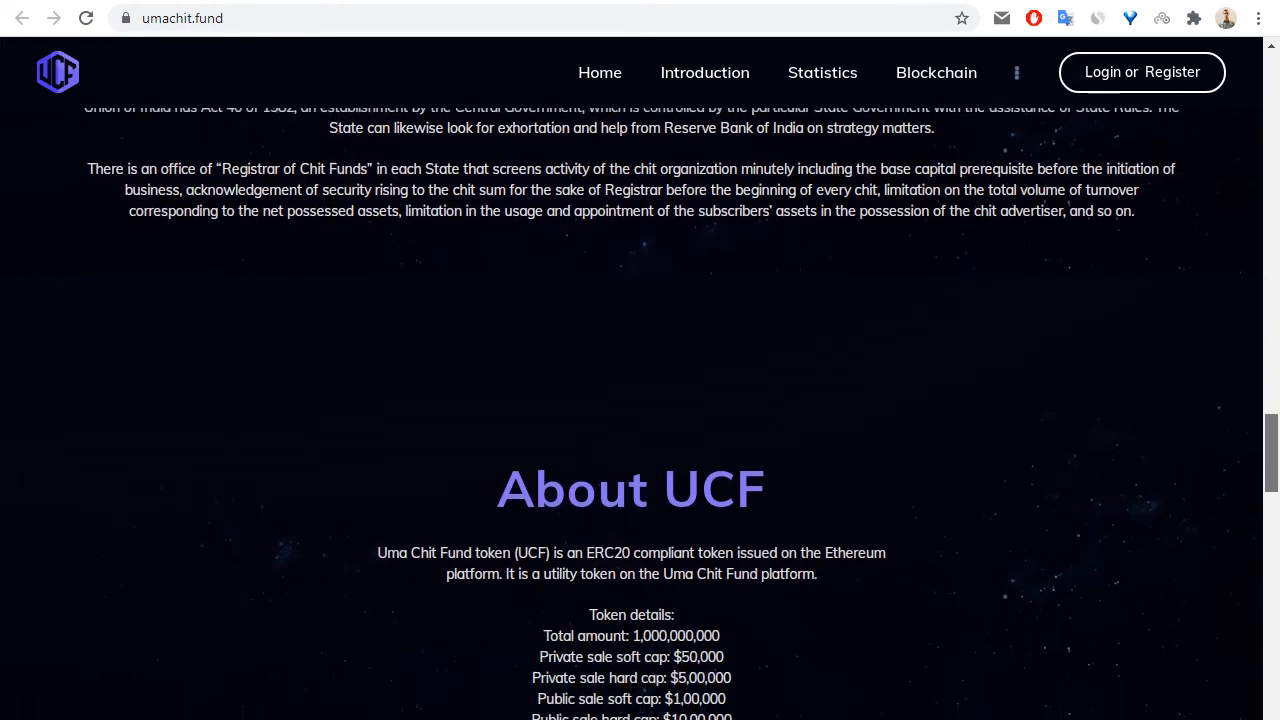
{"action": "scroll", "scroll_direction": "down", "scroll_amount": 3}
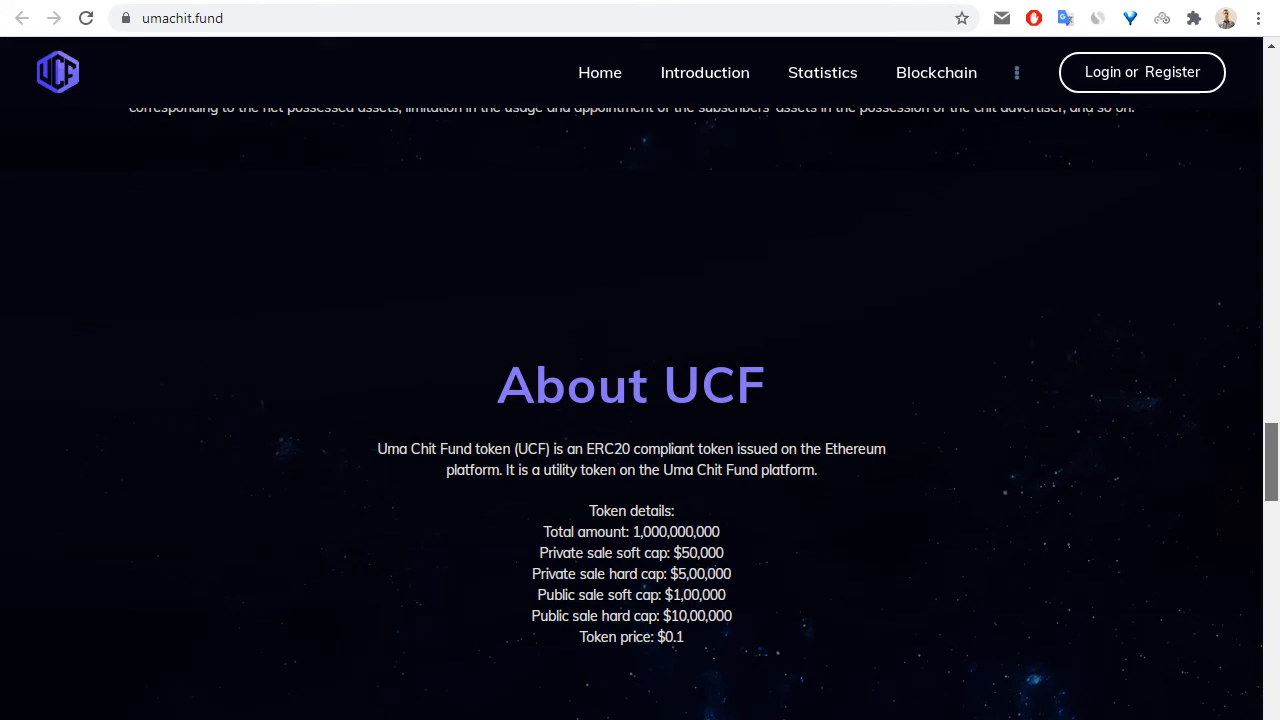
{"action": "scroll", "scroll_direction": "down", "scroll_amount": 3}
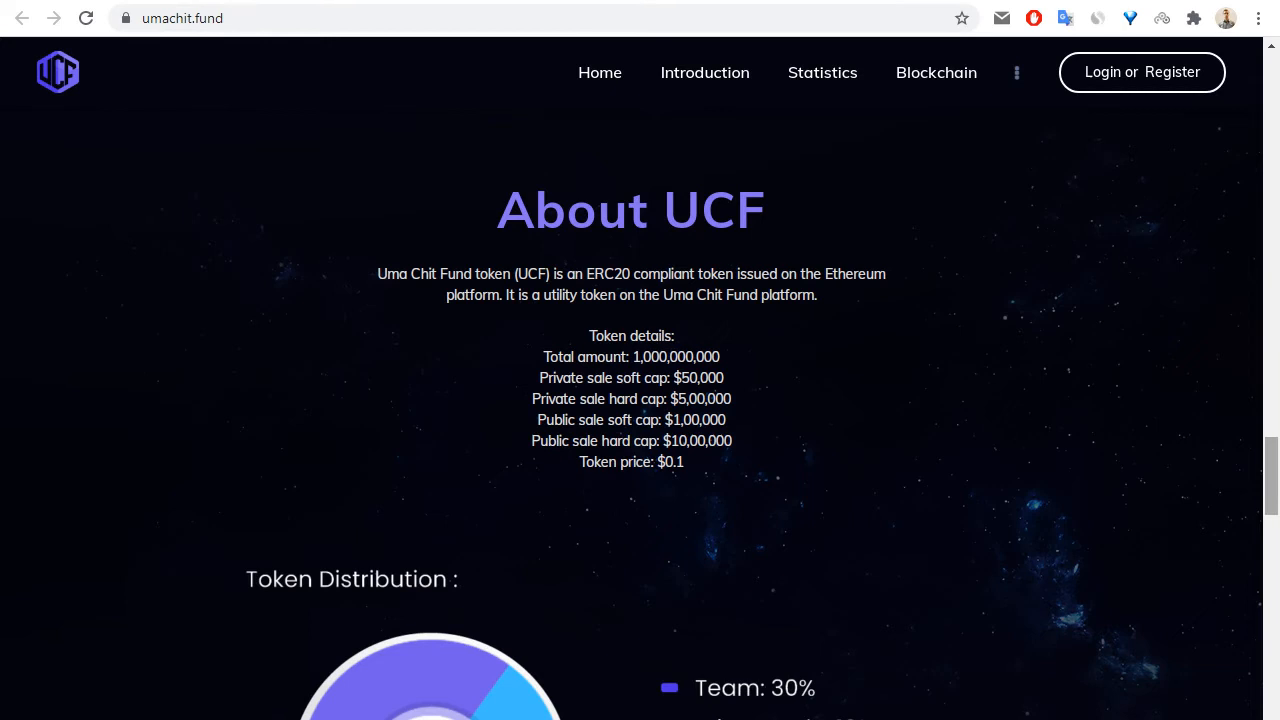
{"action": "scroll", "scroll_direction": "down", "scroll_amount": 3}
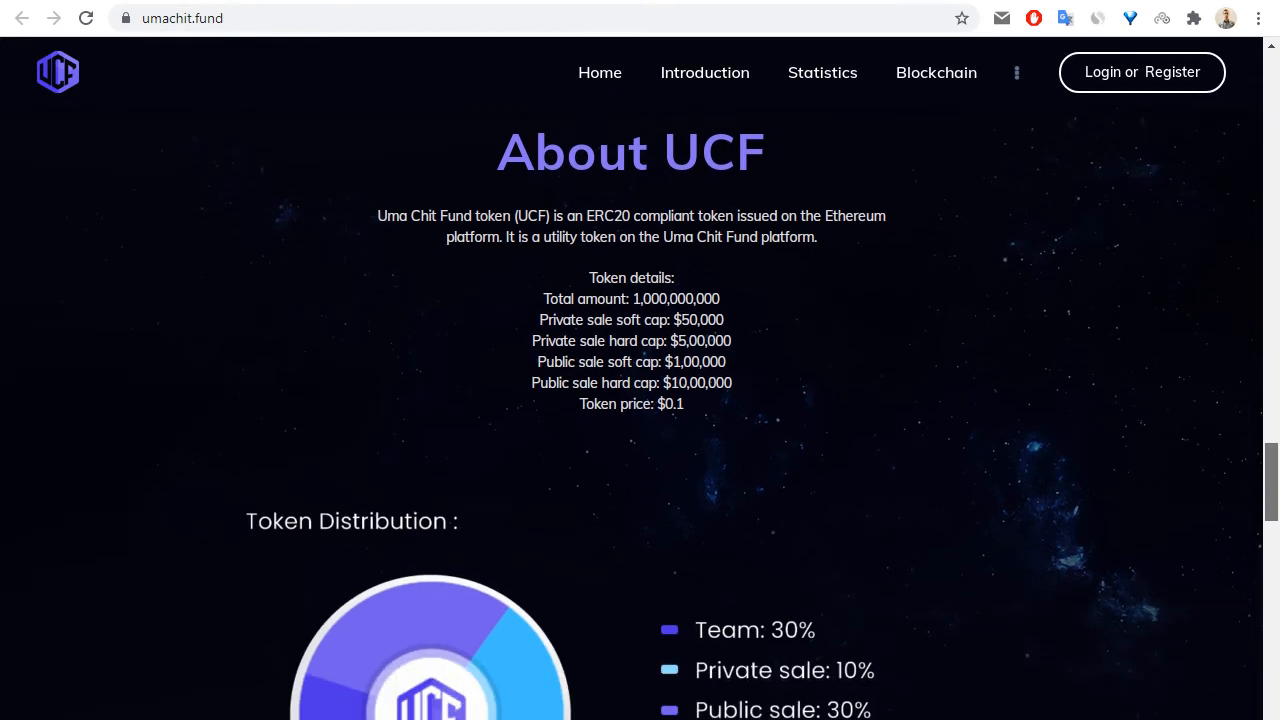
{"action": "scroll", "scroll_direction": "down", "scroll_amount": 3}
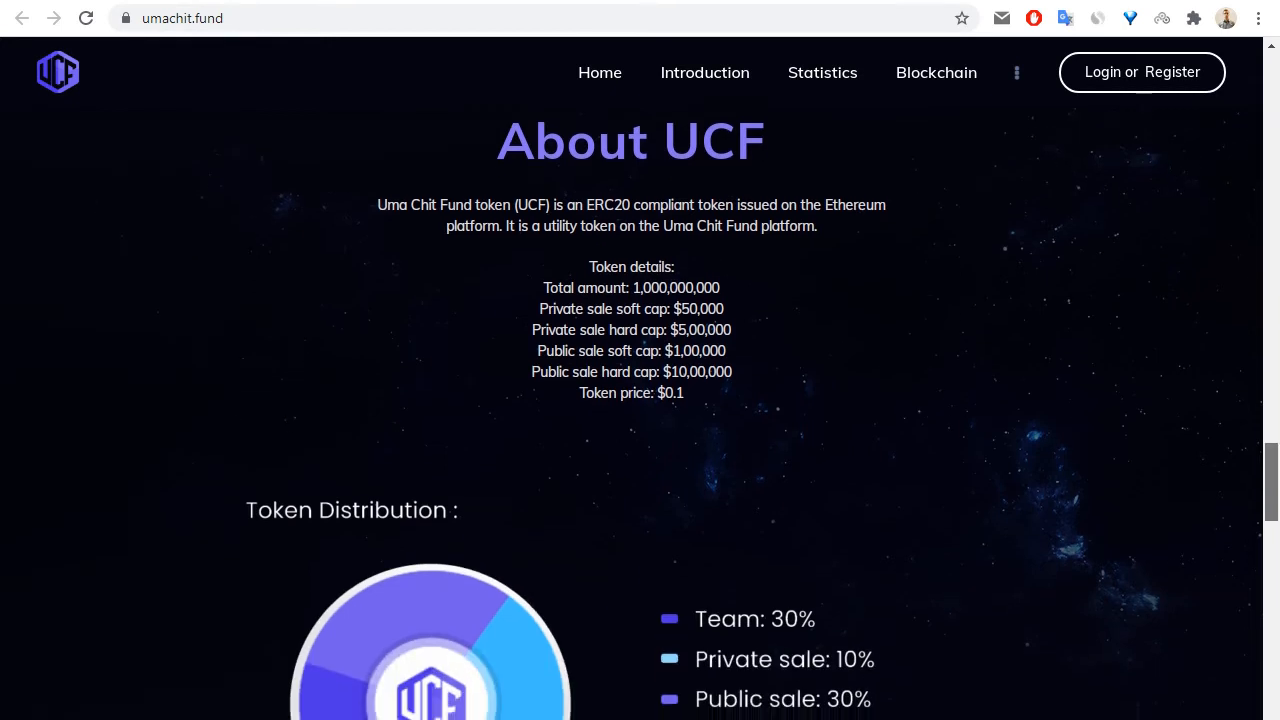
{"action": "scroll", "scroll_direction": "down", "scroll_amount": 3}
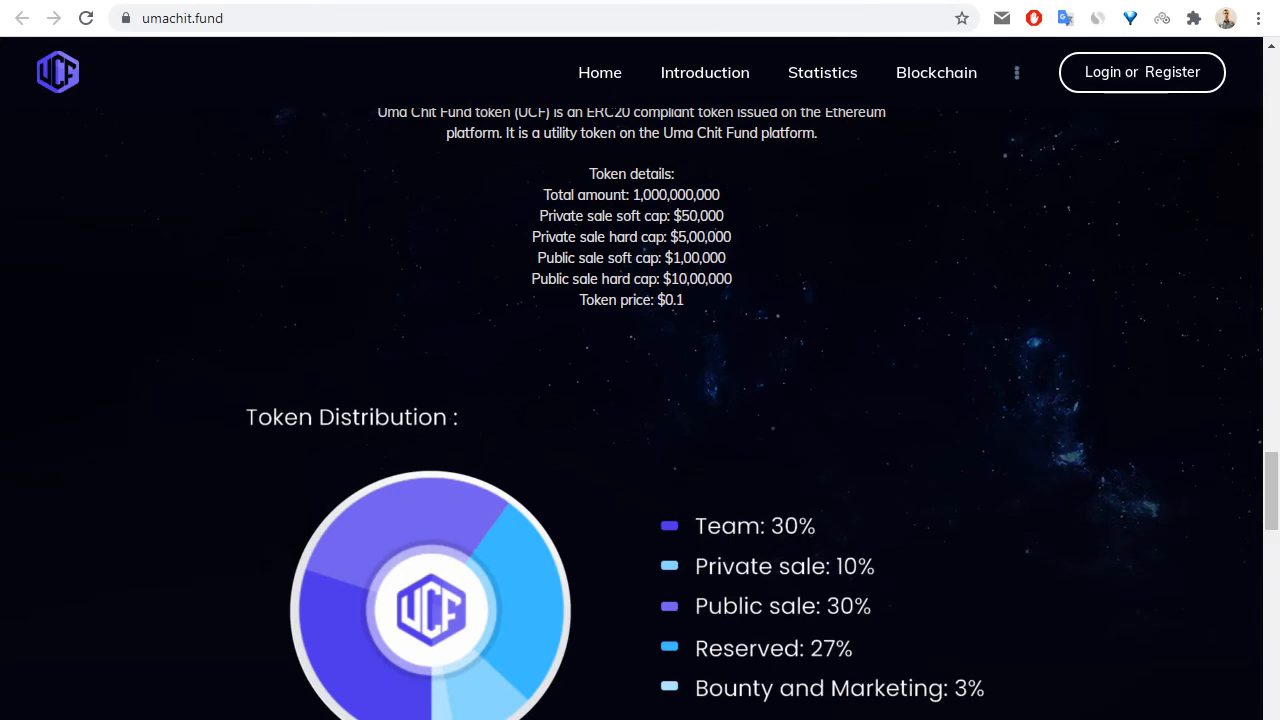
Continue past the revenue-use charts until the Roadmap timeline appears.
{"action": "scroll", "scroll_direction": "down", "scroll_amount": 3}
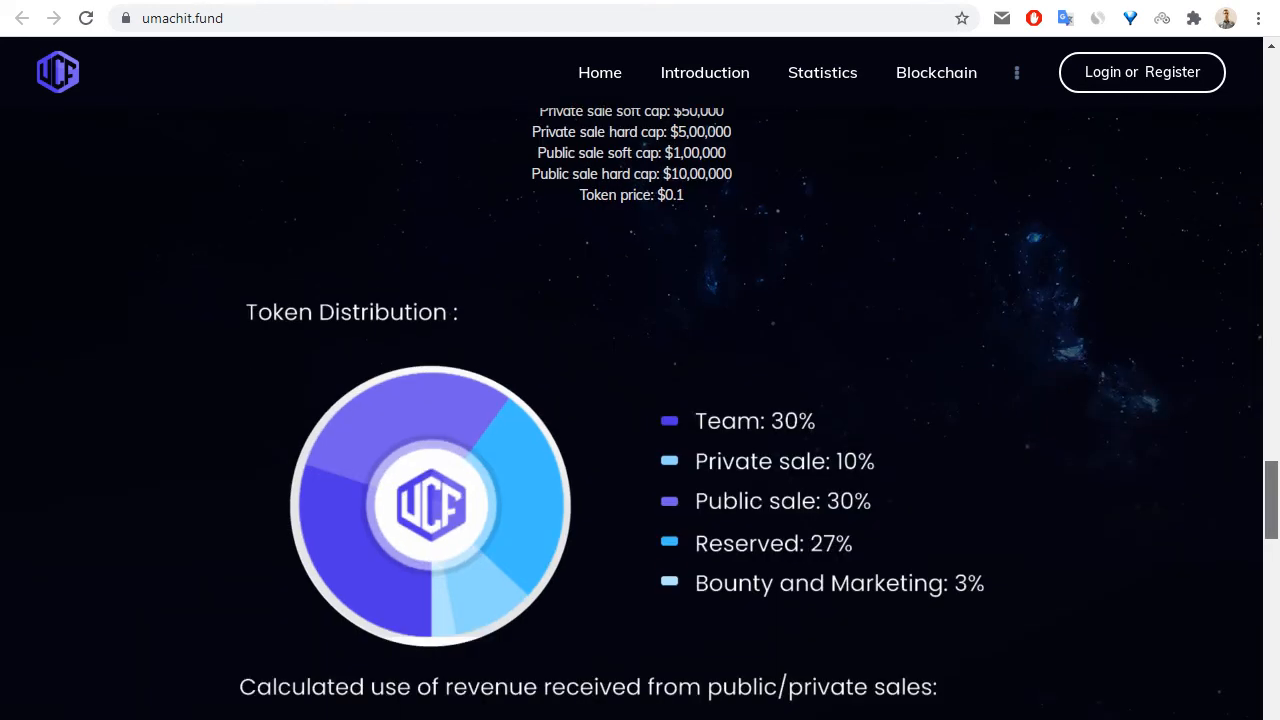
{"action": "scroll", "scroll_direction": "down", "scroll_amount": 3}
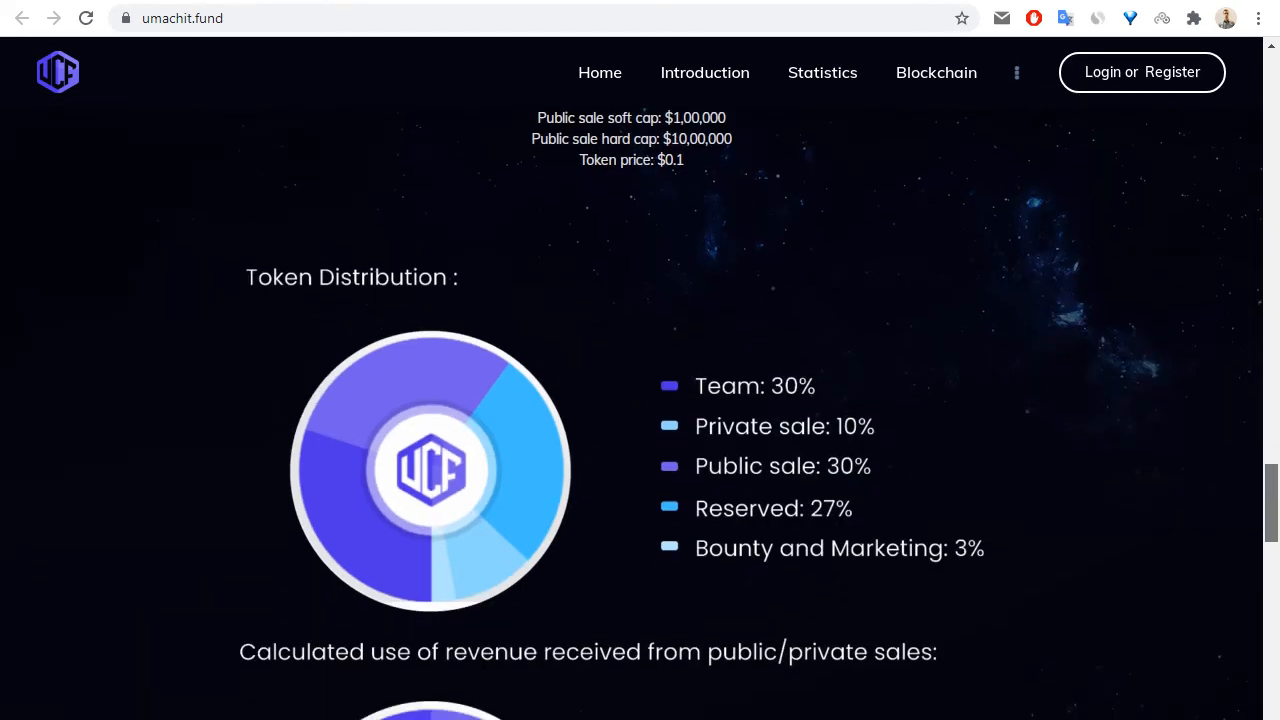
{"action": "scroll", "scroll_direction": "down", "scroll_amount": 3}
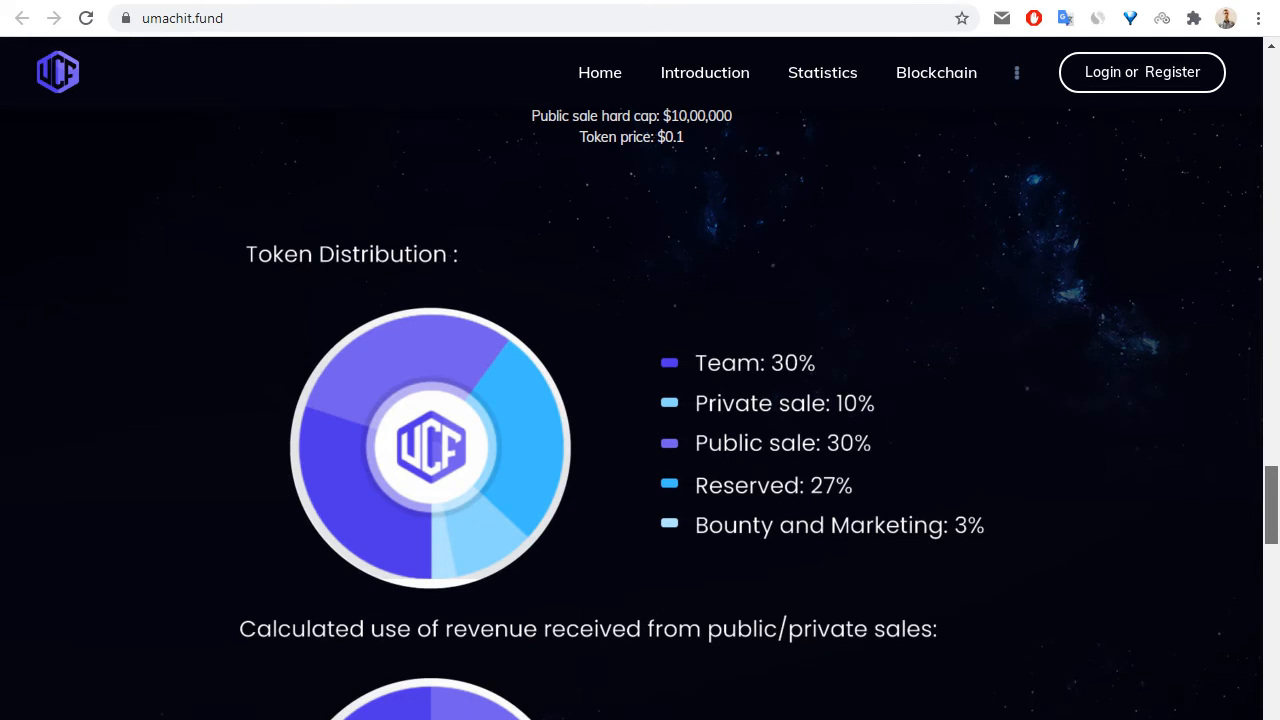
{"action": "scroll", "scroll_direction": "down", "scroll_amount": 3}
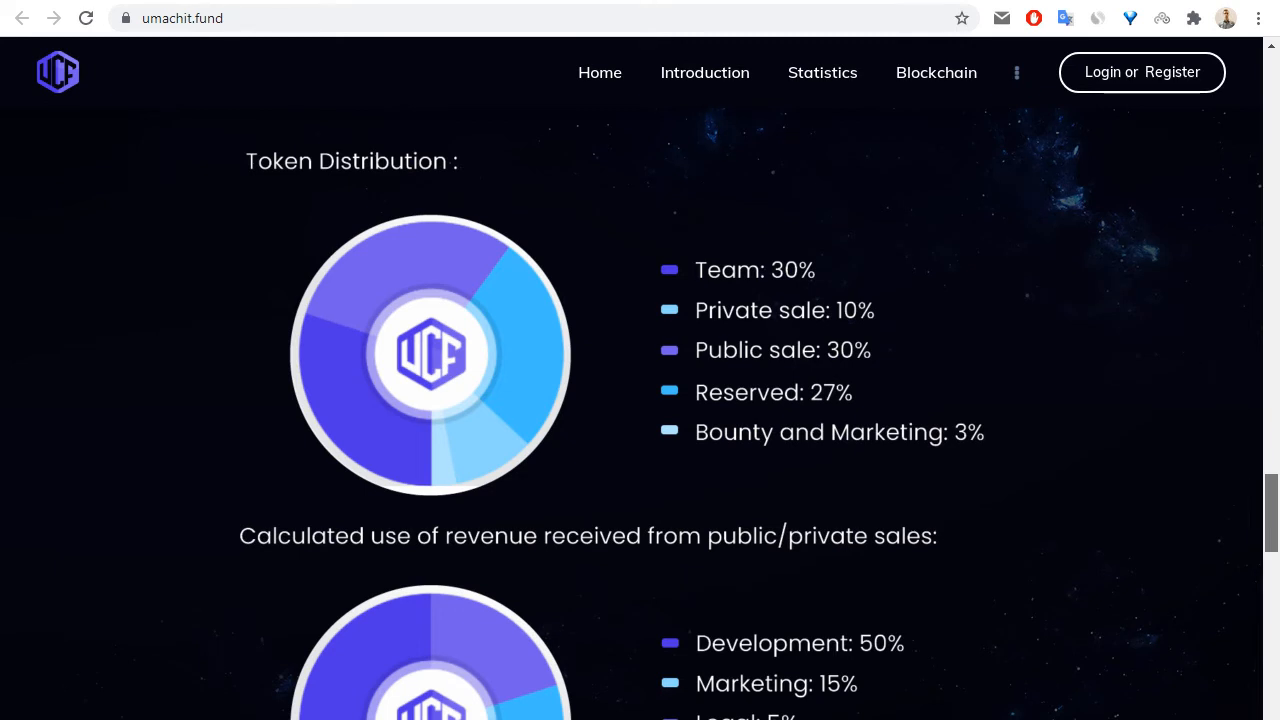
{"action": "scroll", "scroll_direction": "down", "scroll_amount": 3}
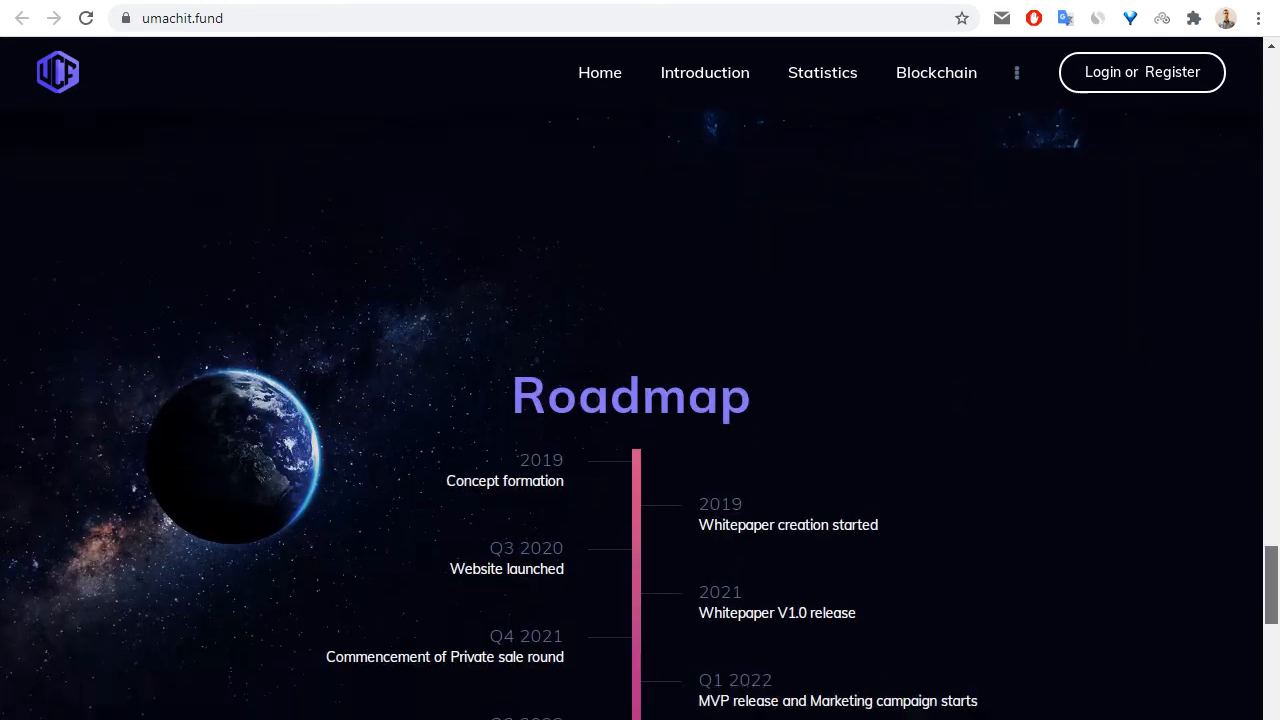
Review the Roadmap timeline and scroll on to the collapsed FAQ question list.
{"action": "scroll", "scroll_direction": "down", "scroll_amount": 3}
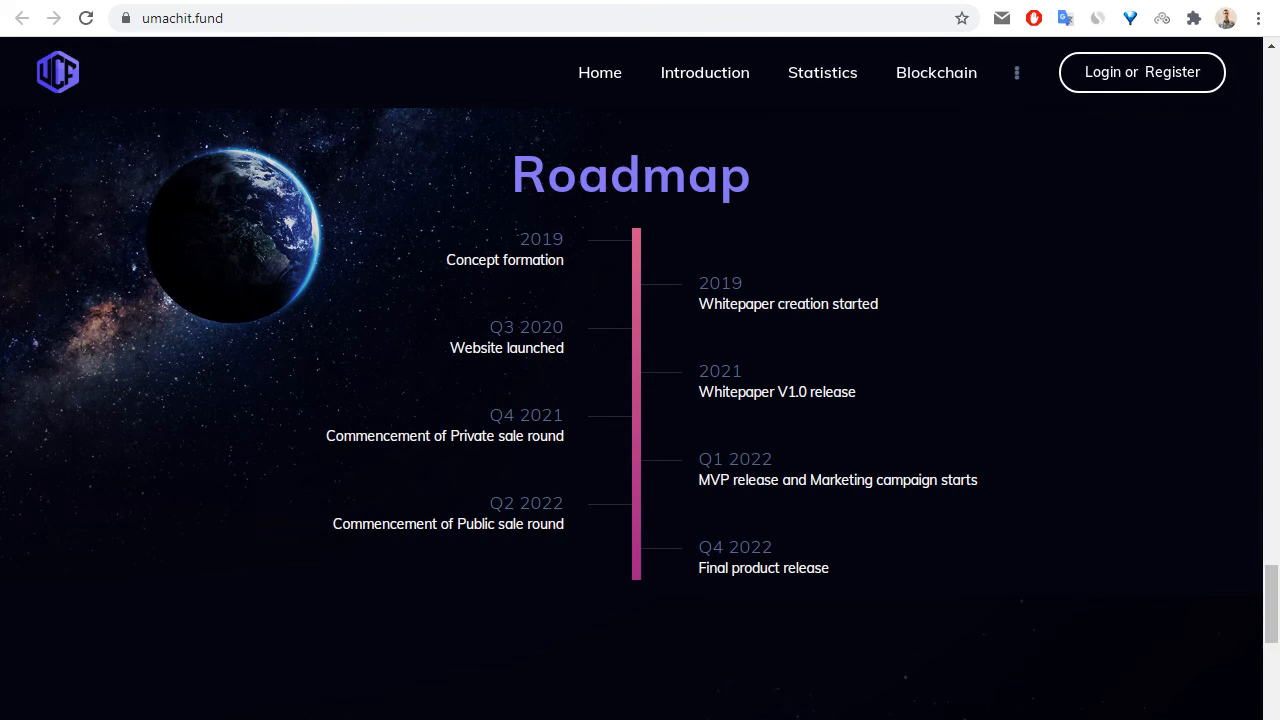
{"action": "double_click", "coordinate": [504, 414]}
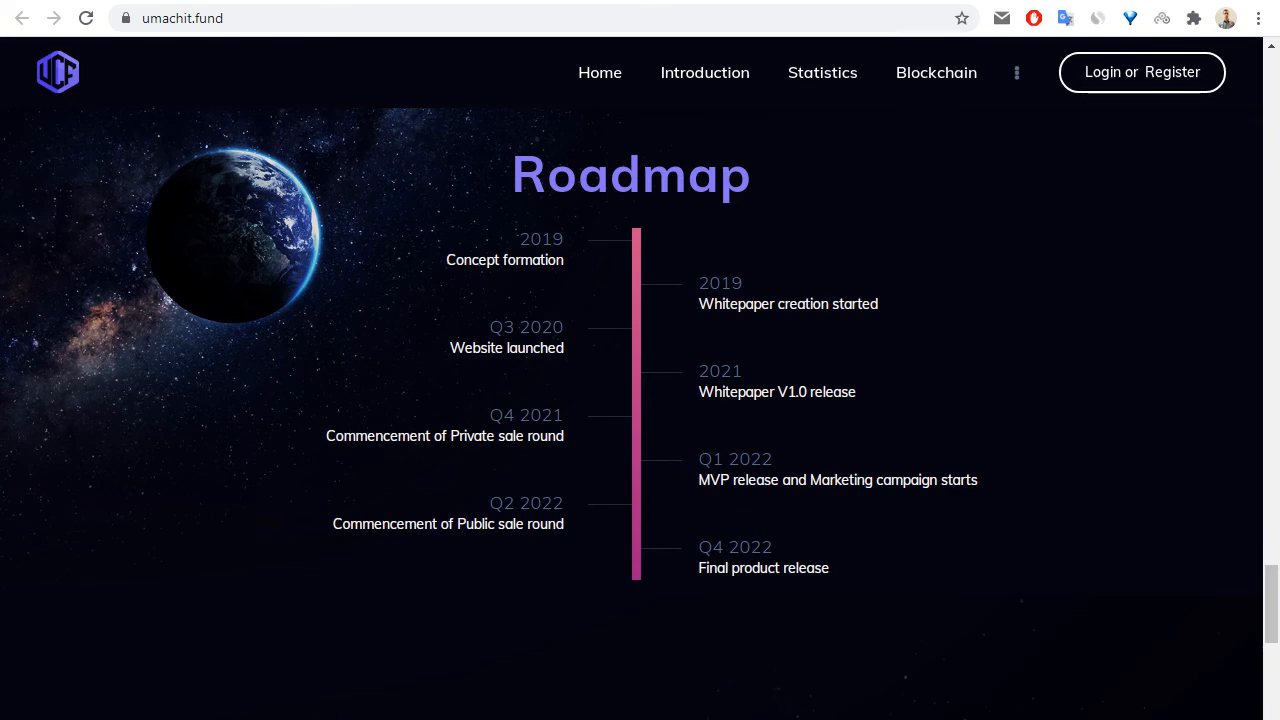
{"action": "scroll", "scroll_direction": "down", "scroll_amount": 3}
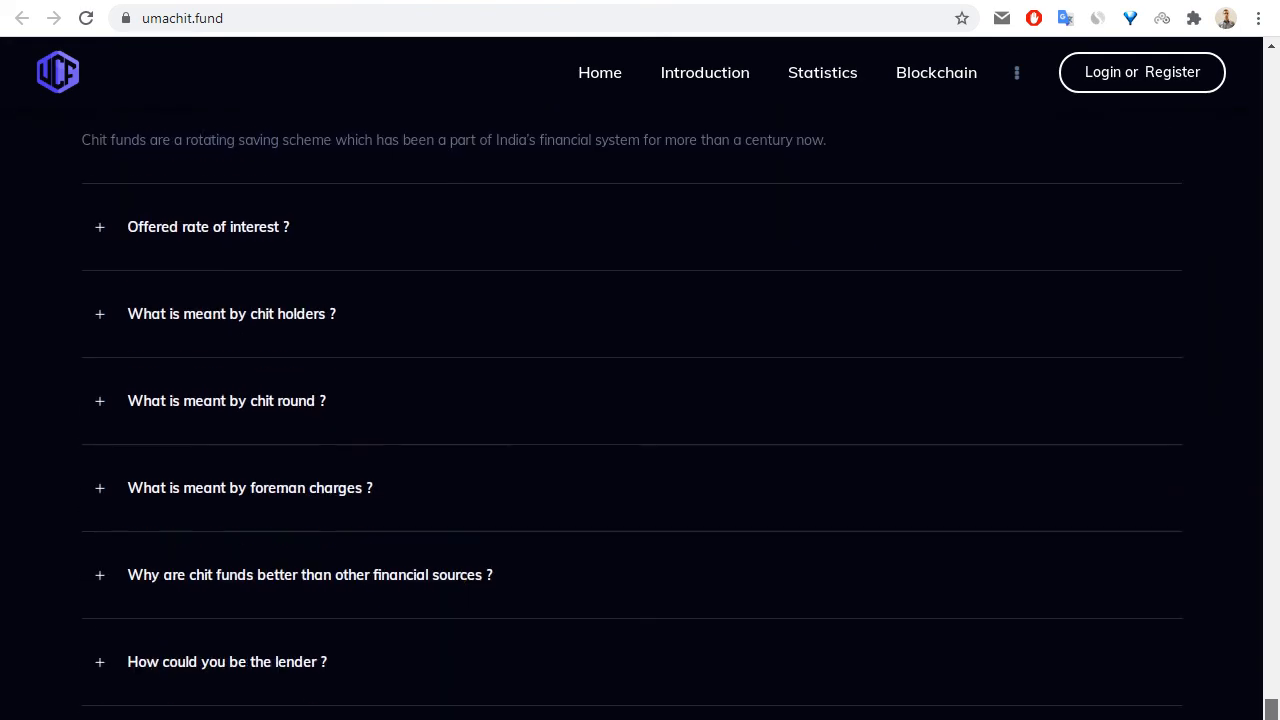
{"action": "left_click", "coordinate": [248, 488]}
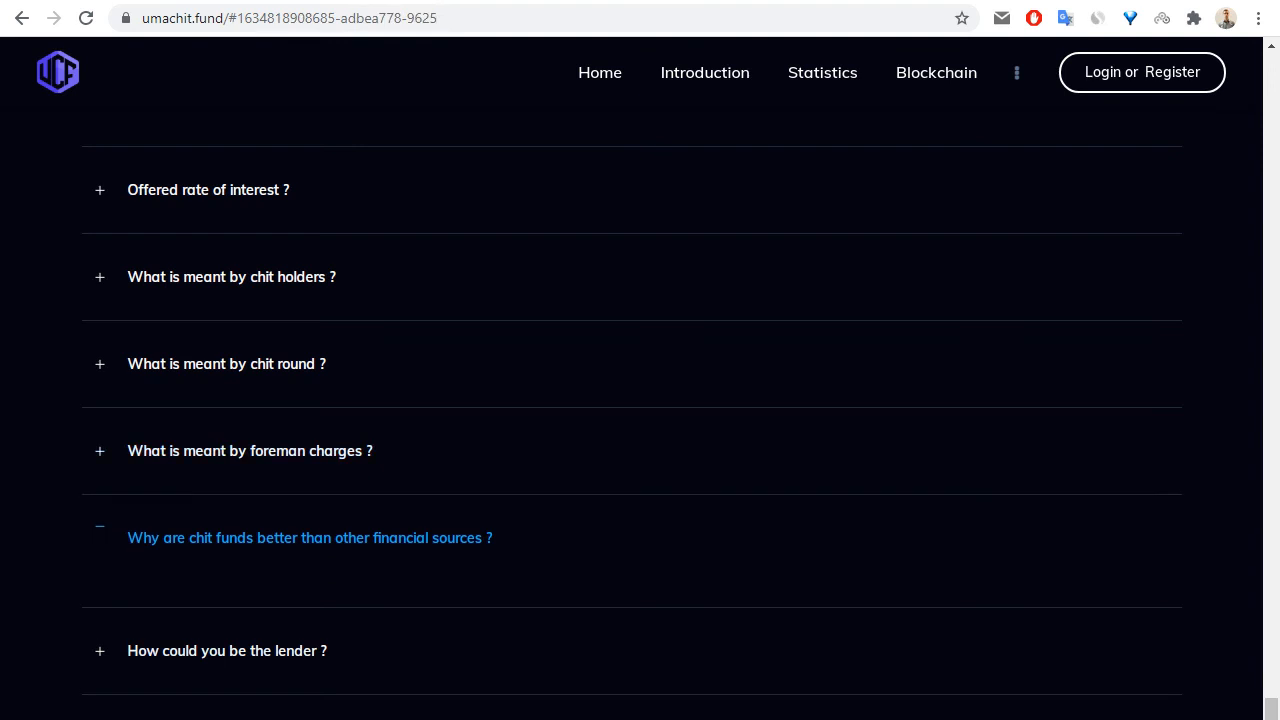
{"action": "scroll", "scroll_direction": "up", "scroll_amount": 3}
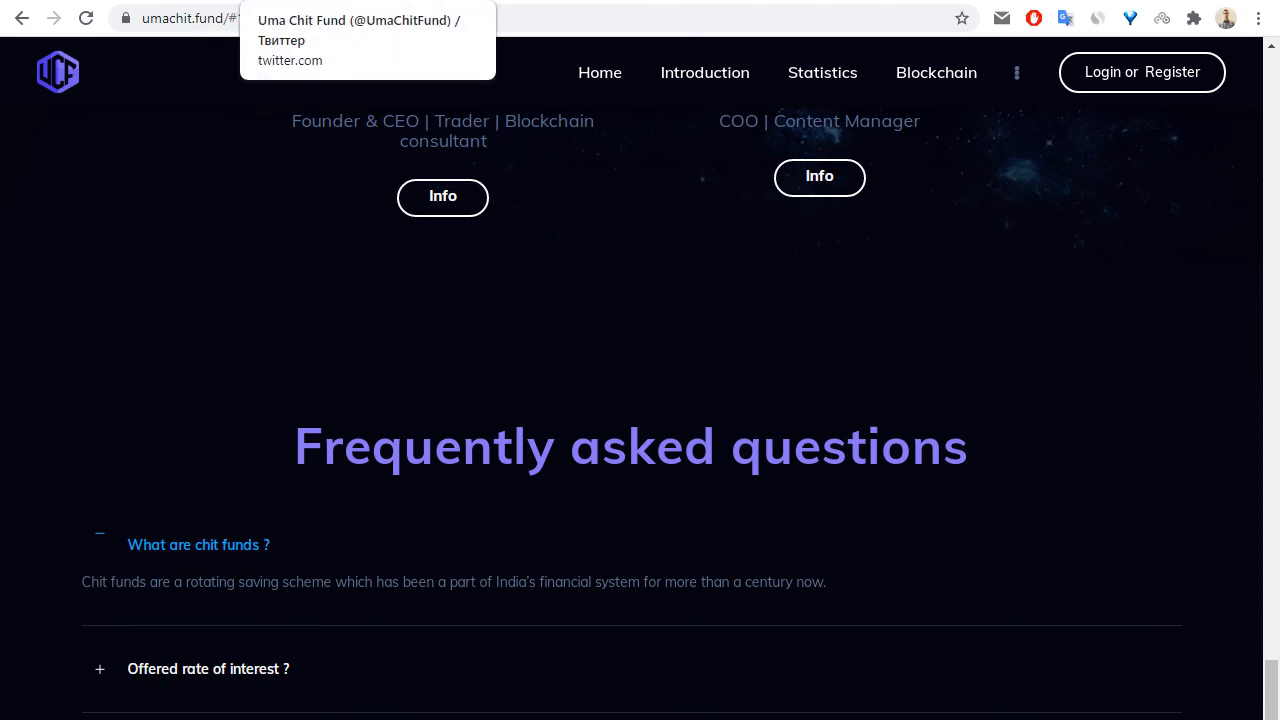
{"action": "left_click", "coordinate": [358, 40]}
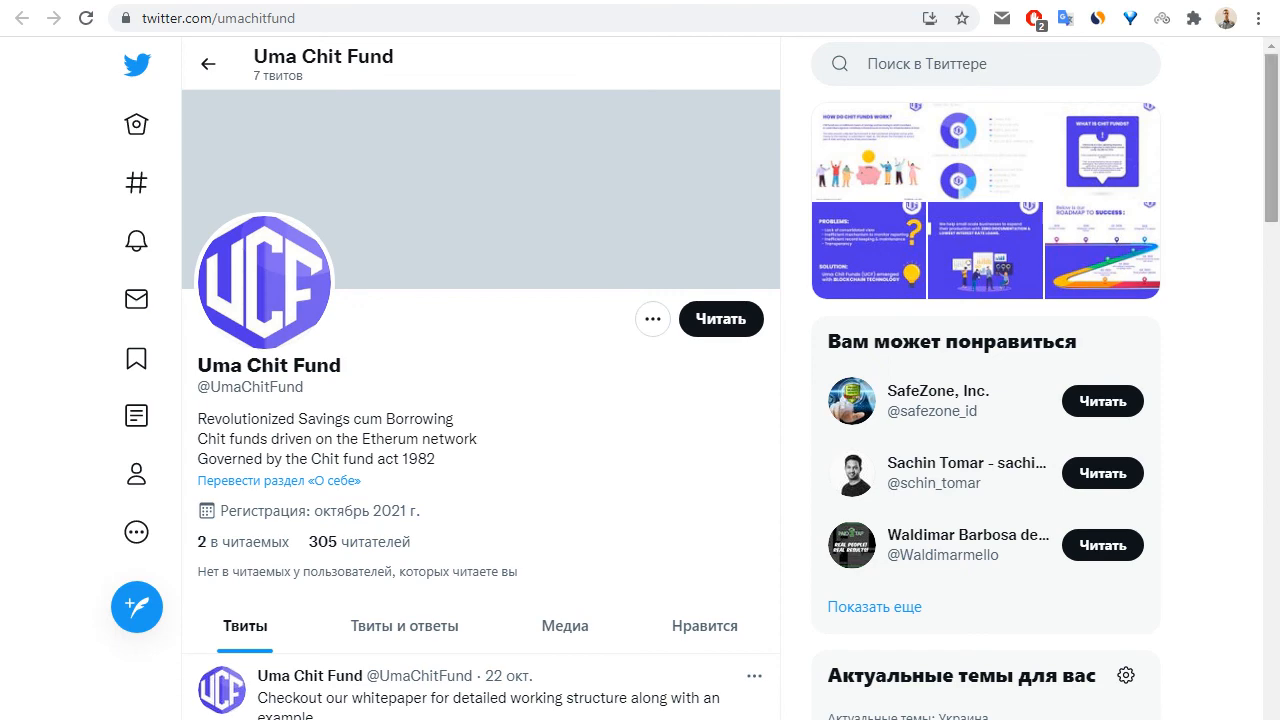
Browse the Uma Chit Fund tweets, then follow the umachit.fund link back to the countdown banner.
{"action": "scroll", "scroll_direction": "down", "scroll_amount": 3}
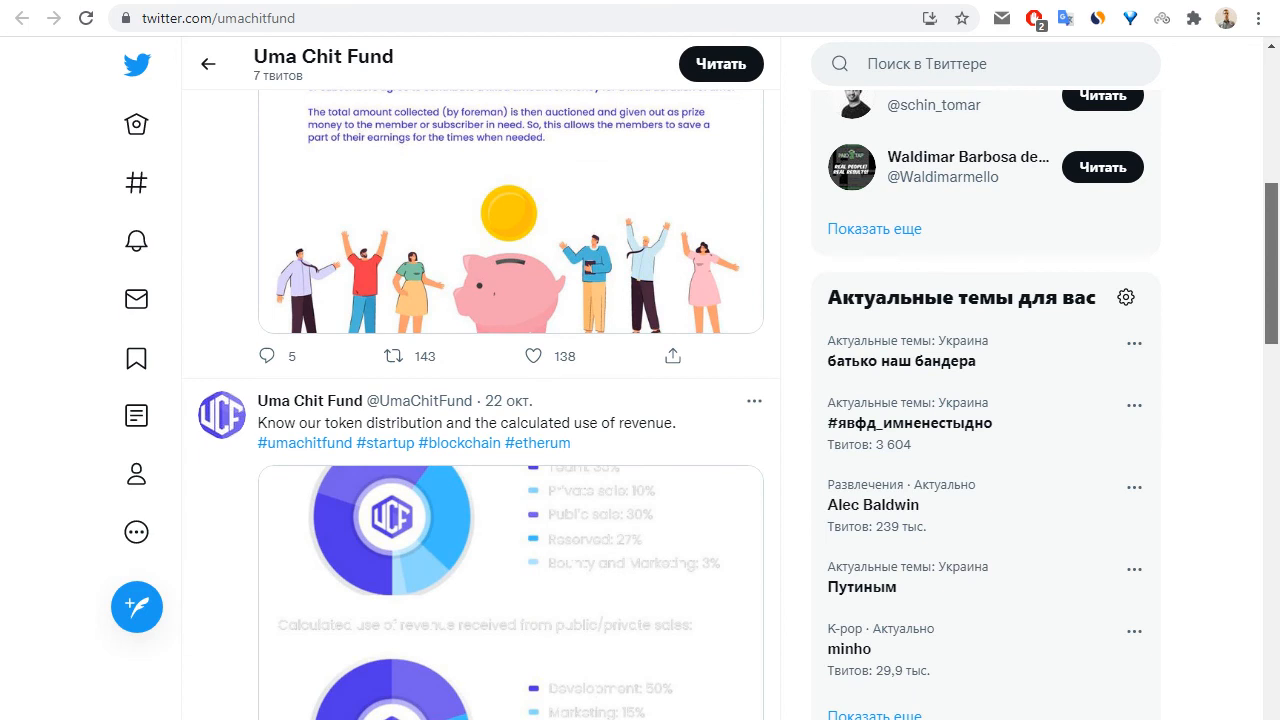
{"action": "scroll", "scroll_direction": "down", "scroll_amount": 3}
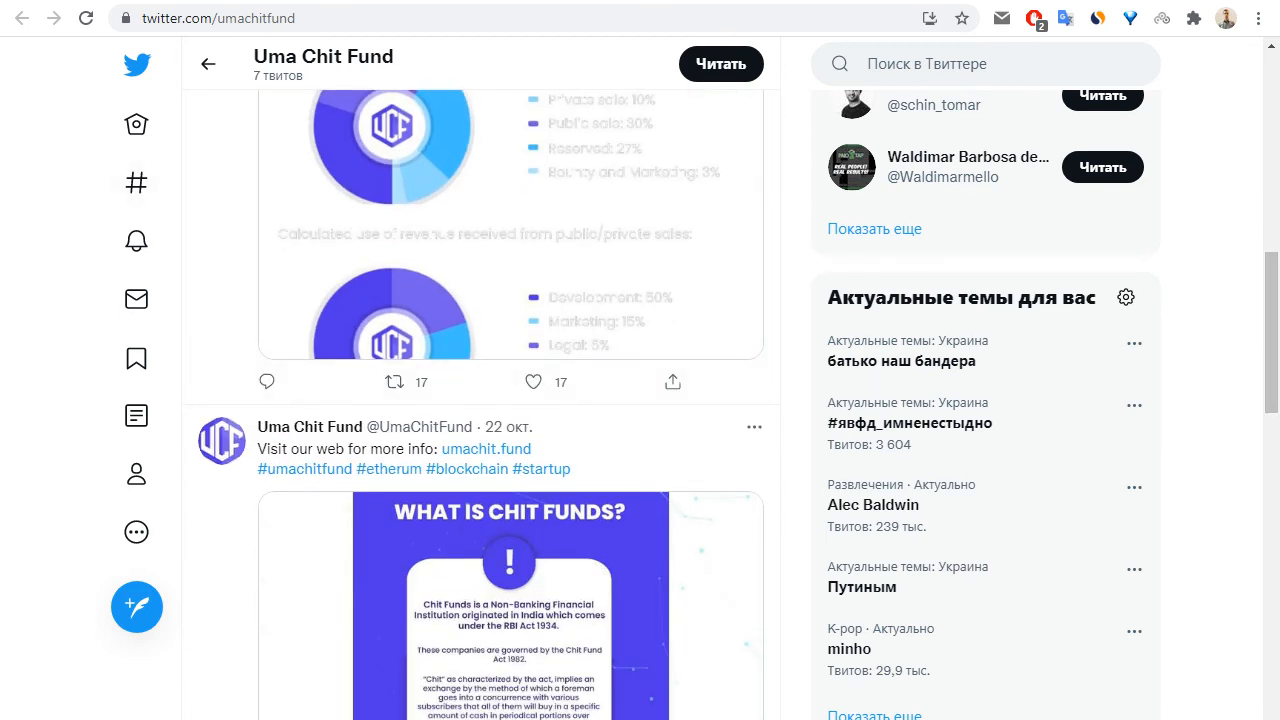
{"action": "left_click", "coordinate": [484, 448]}
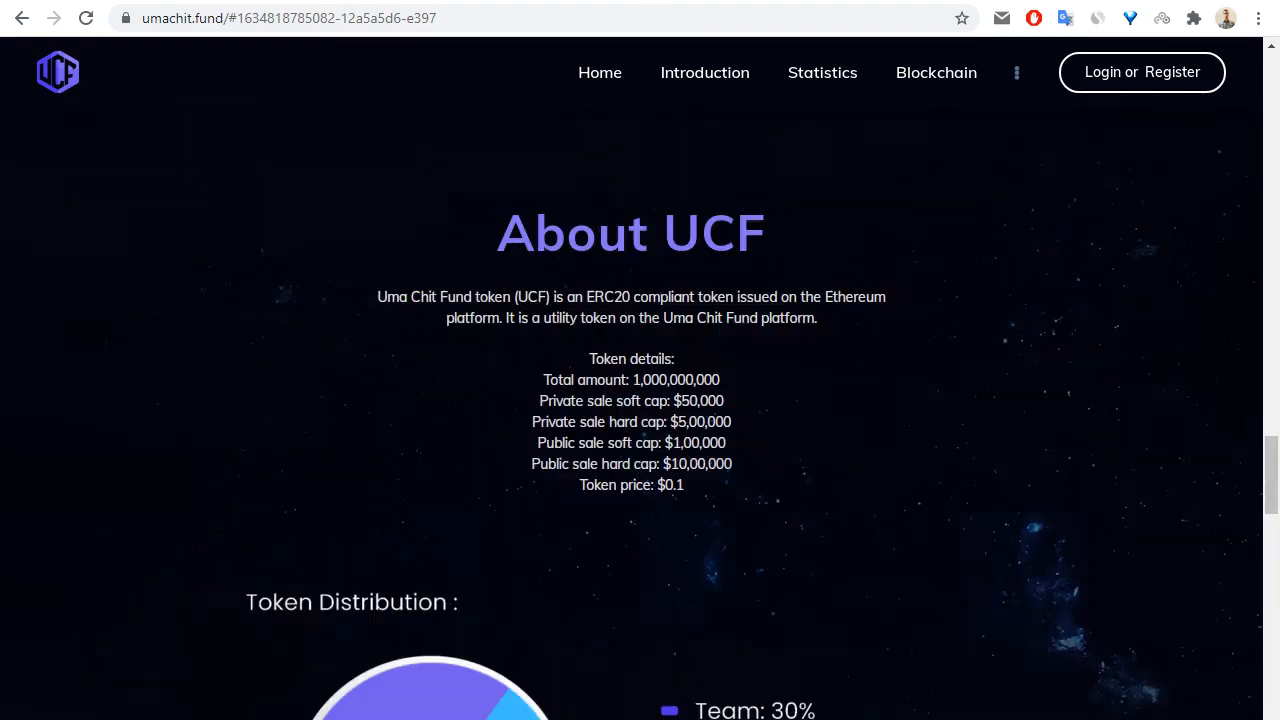
{"action": "scroll", "scroll_direction": "up", "scroll_amount": 3}
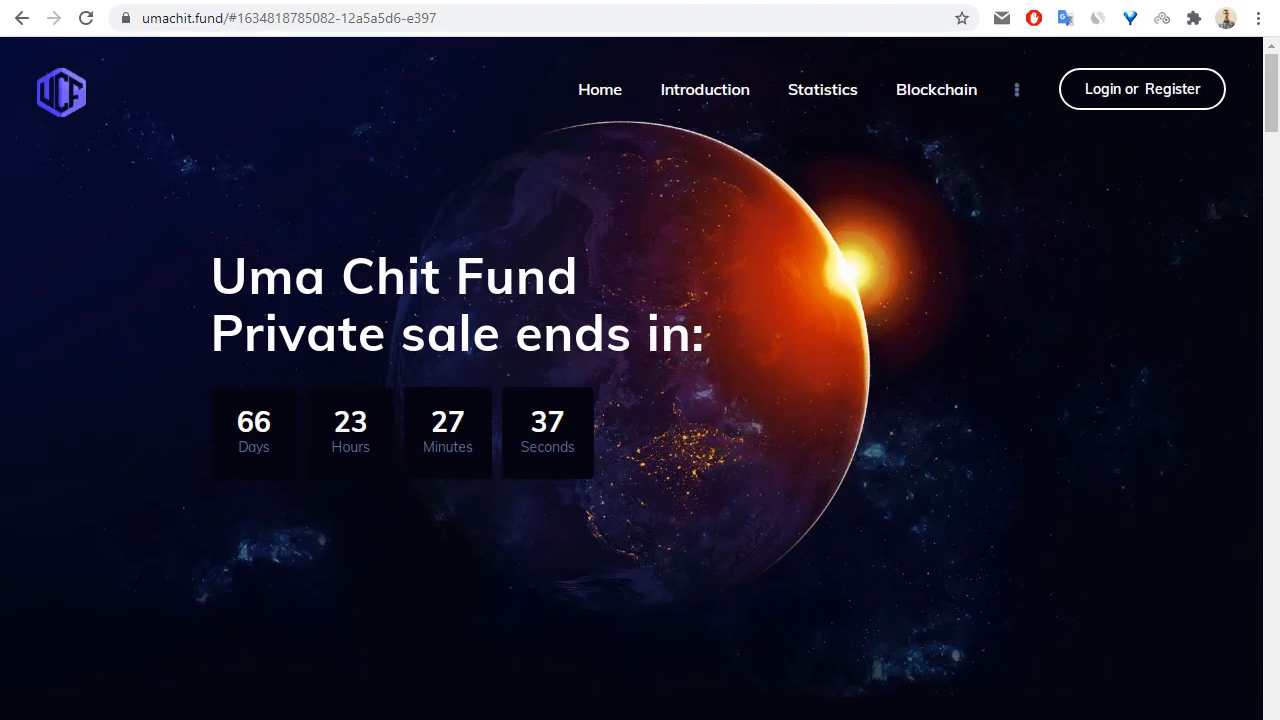